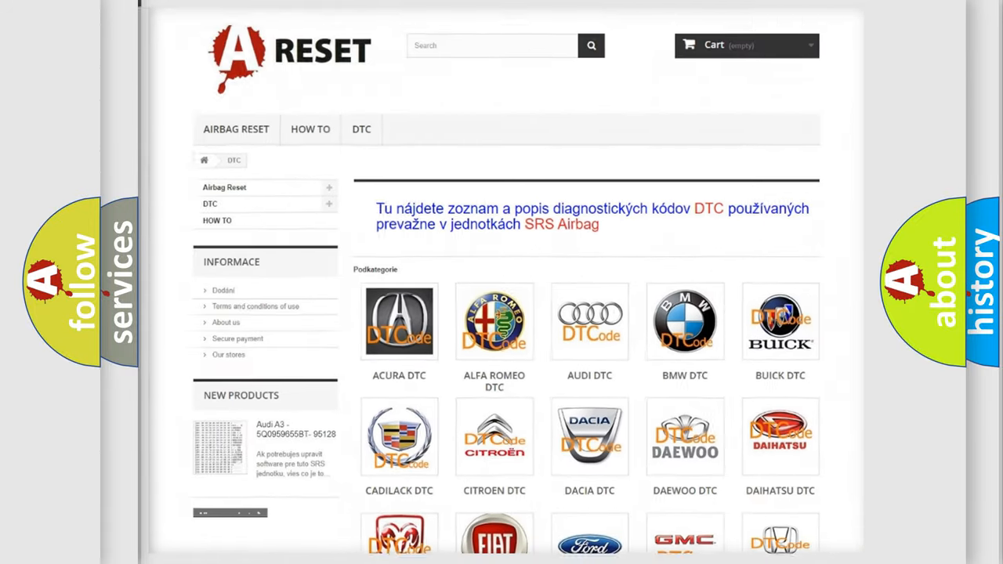
Scroll down the Ford DTC subcategory list to the U045202 code card.
scroll(down, 3)
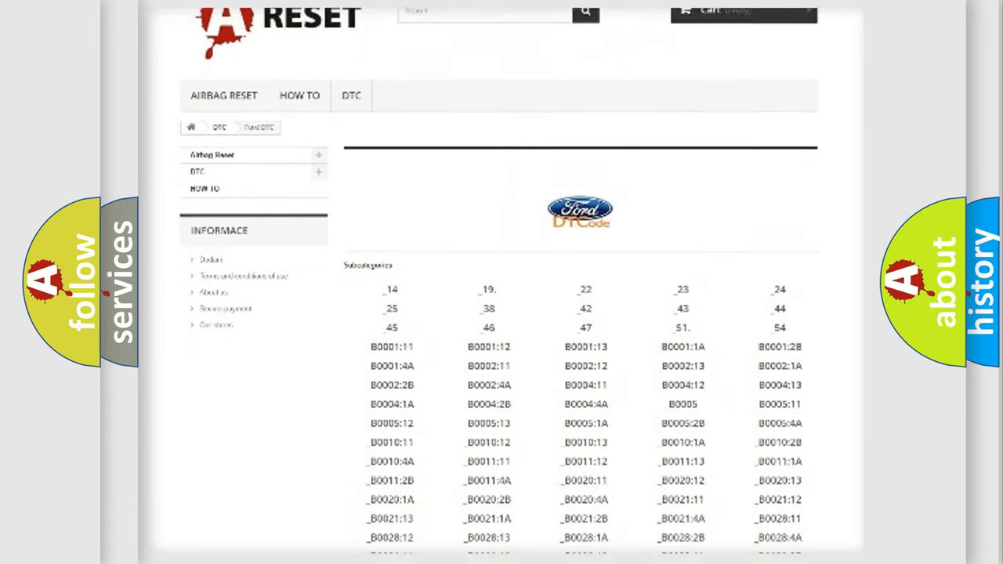
scroll(down, 3)
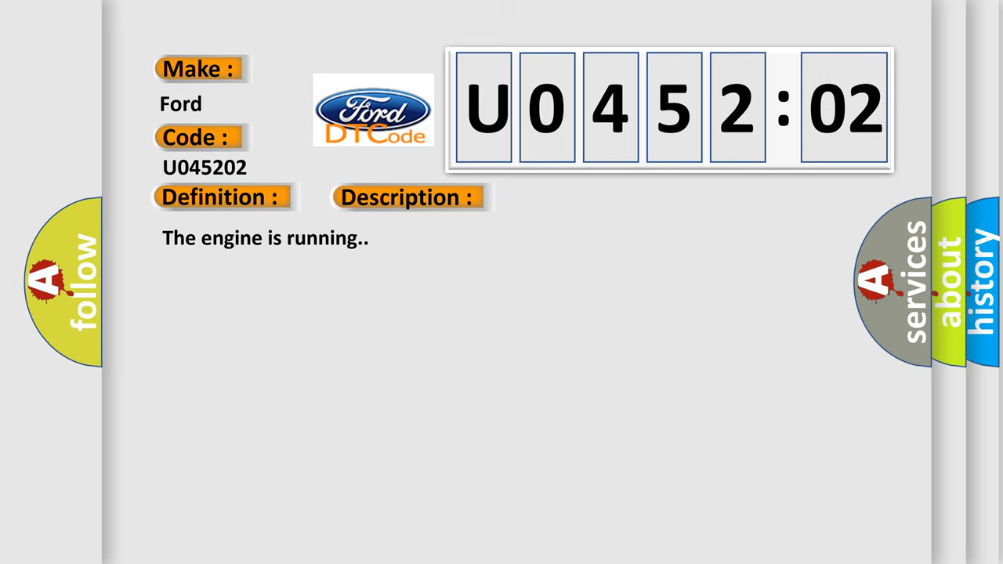
Reveal the Cause heading listing open, short and wiring faults in the delivered torque circuit.
click(574, 197)
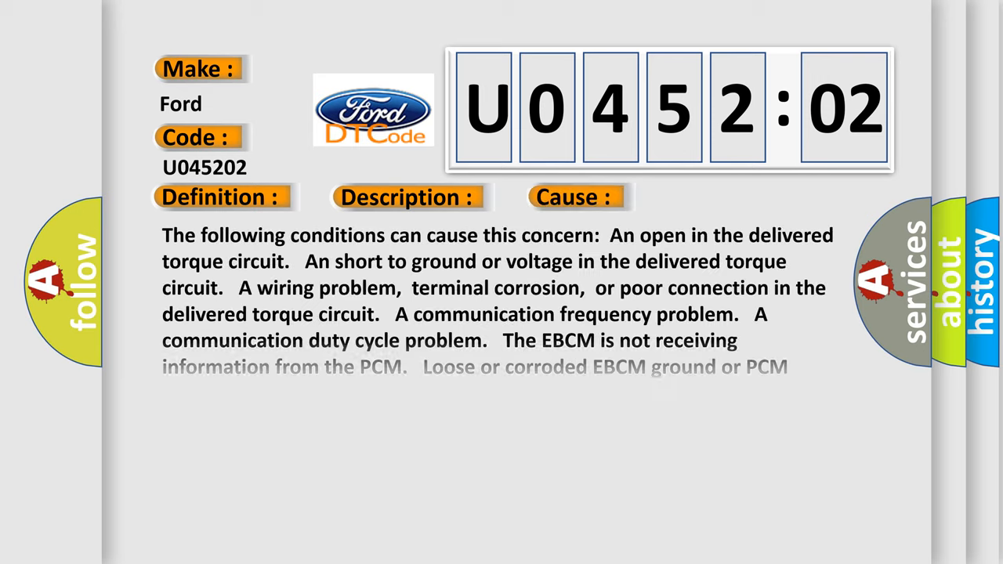